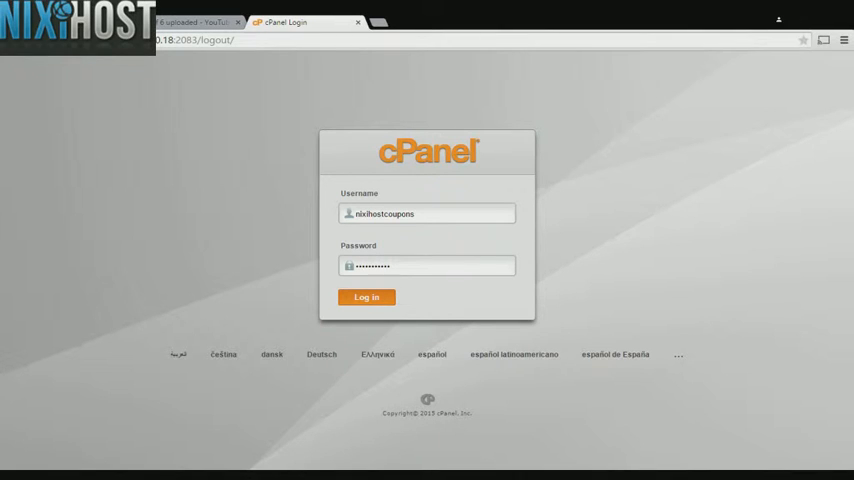
Step: Log in to cPanel and scroll the dashboard down to the Software section
click(366, 297)
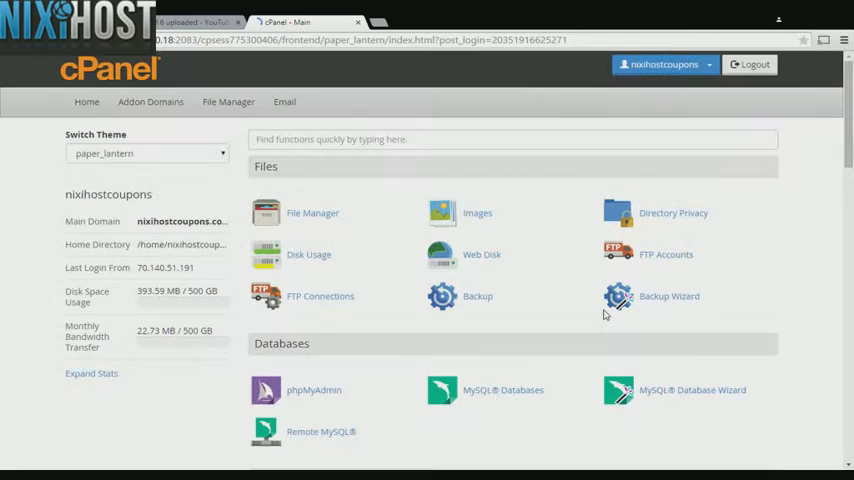
scroll(down, 3)
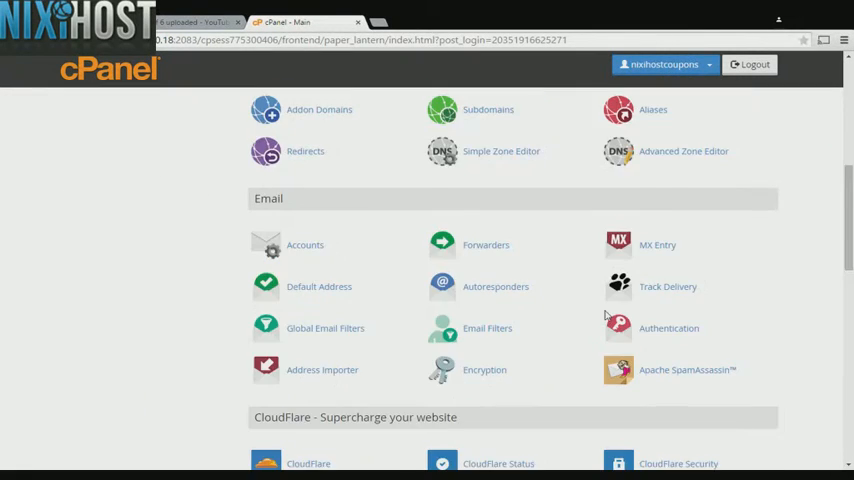
scroll(down, 3)
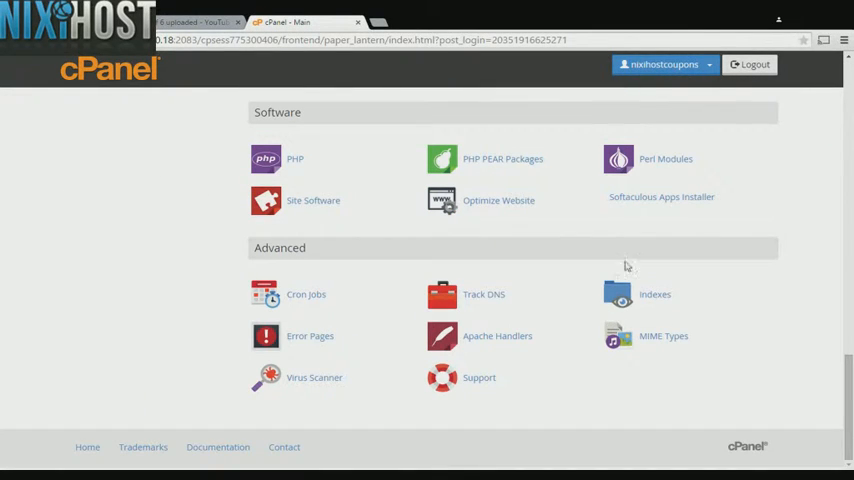
mouse_move(647, 204)
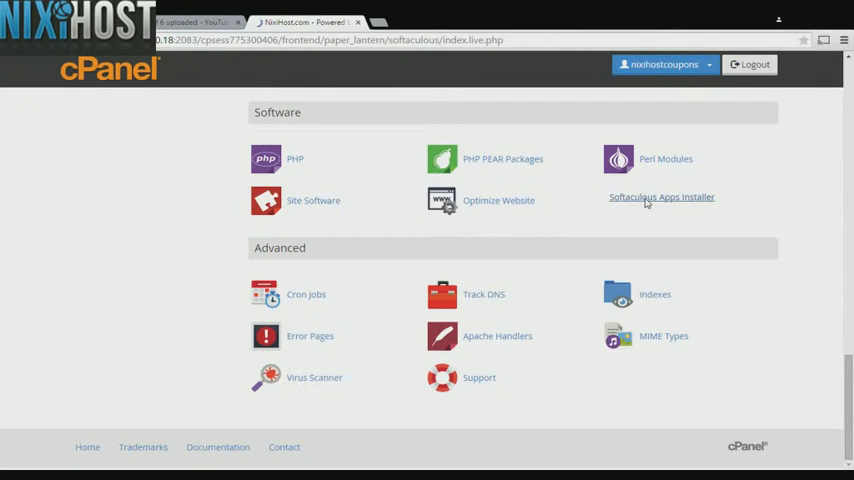
Step: Launch Softaculous and expand the Educational apps category to reach Claroline
click(661, 197)
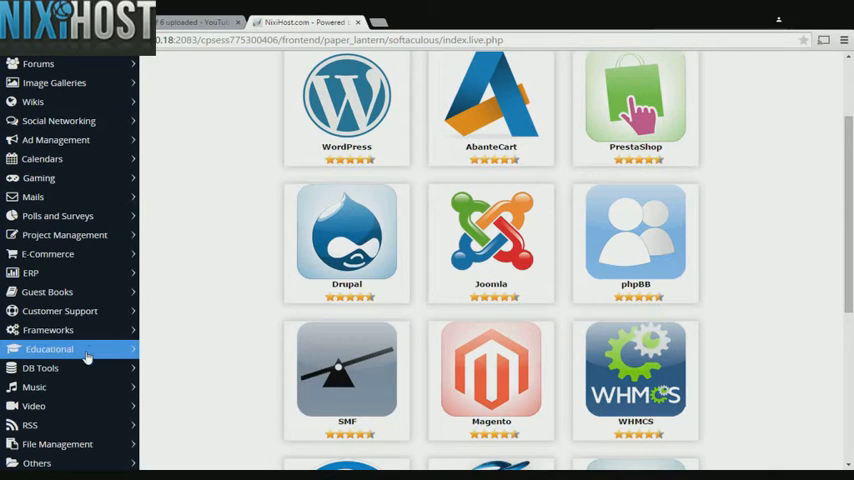
click(49, 349)
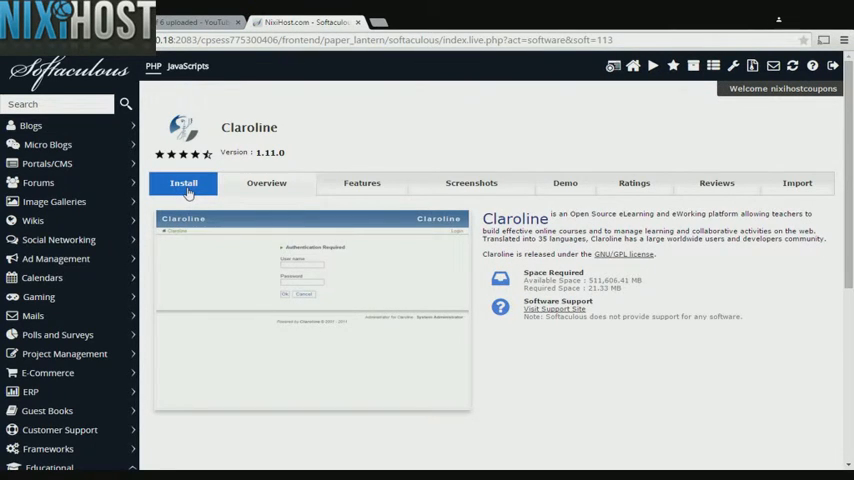
click(184, 183)
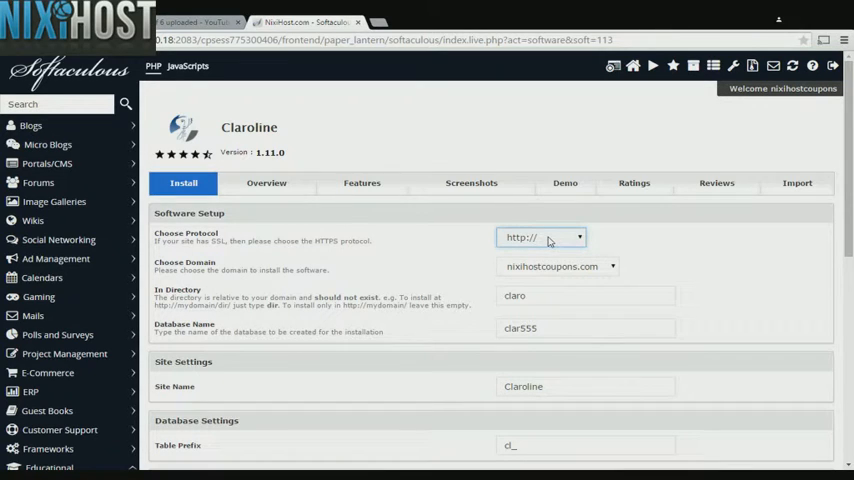
click(540, 237)
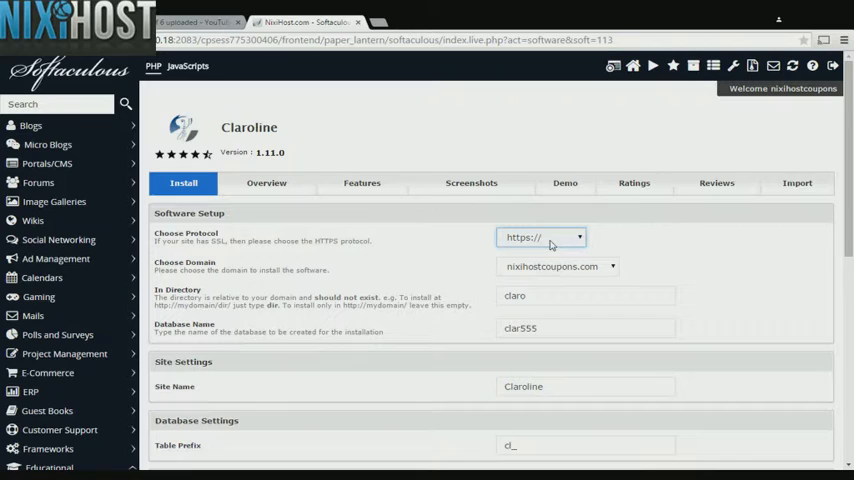
click(540, 237)
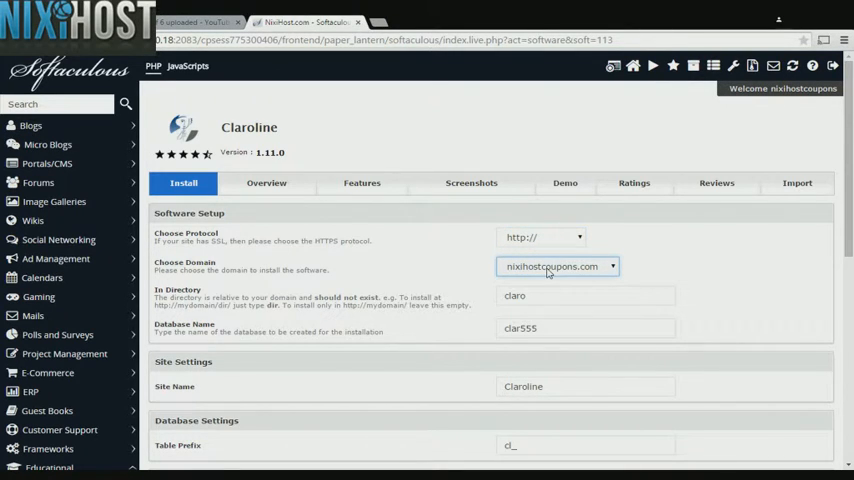
mouse_move(558, 288)
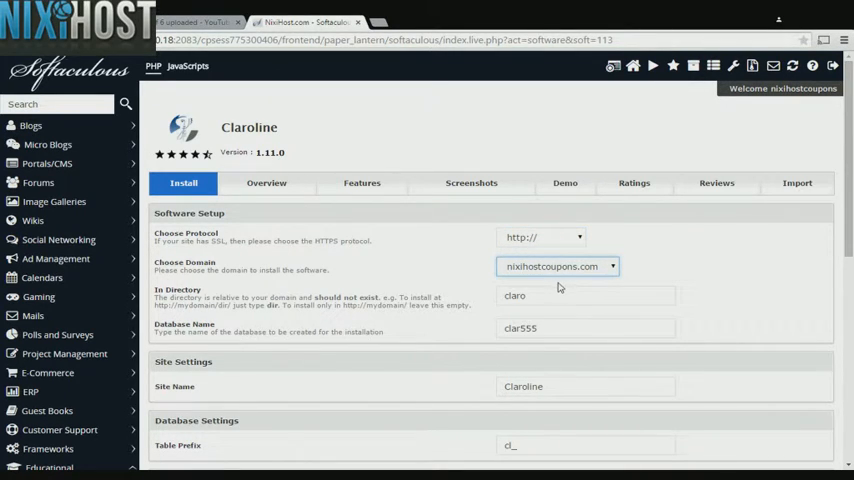
triple_click(585, 295)
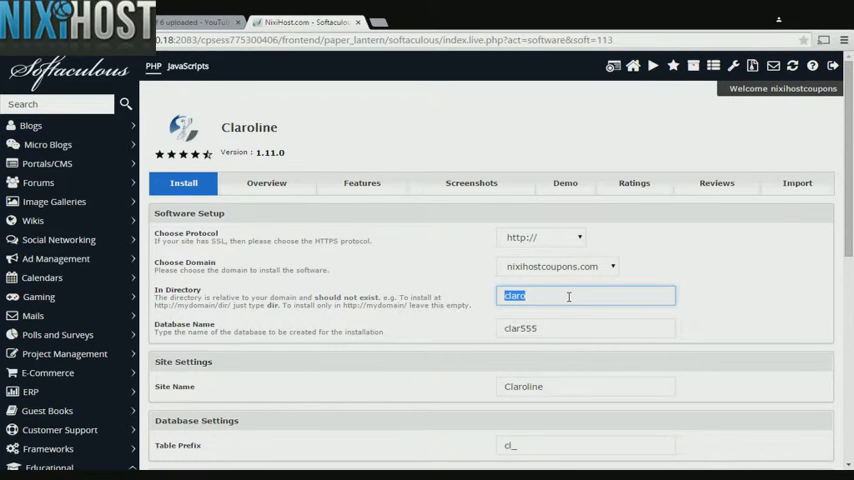
scroll(down, 3)
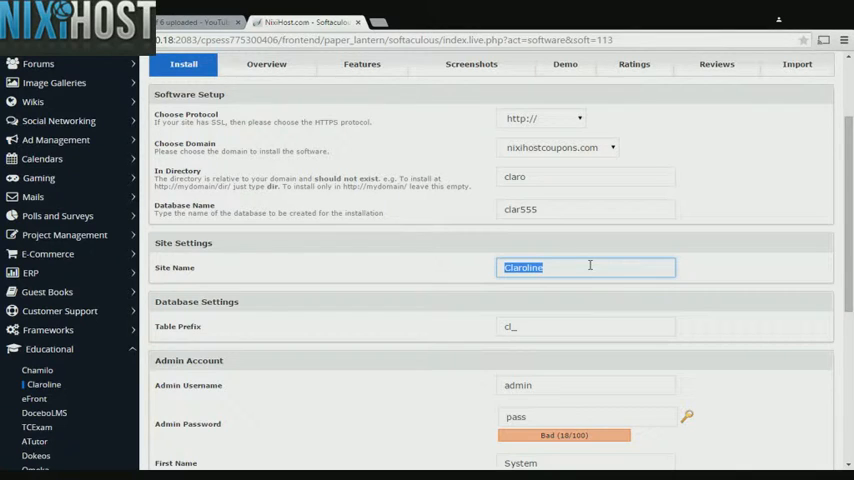
scroll(down, 3)
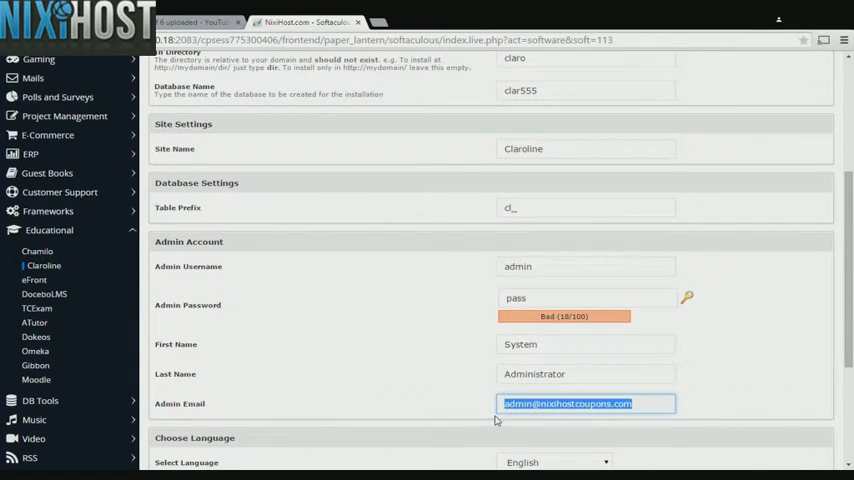
mouse_move(491, 410)
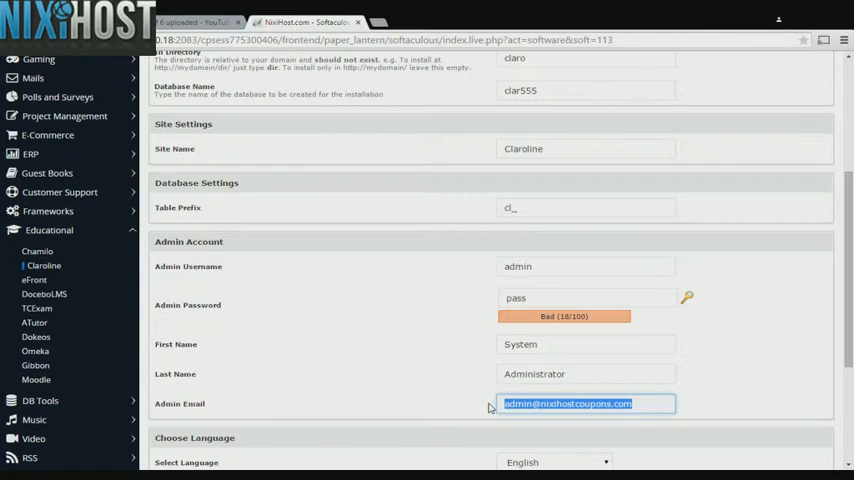
Step: Scroll the install form down toward the Advanced Options section
scroll(down, 3)
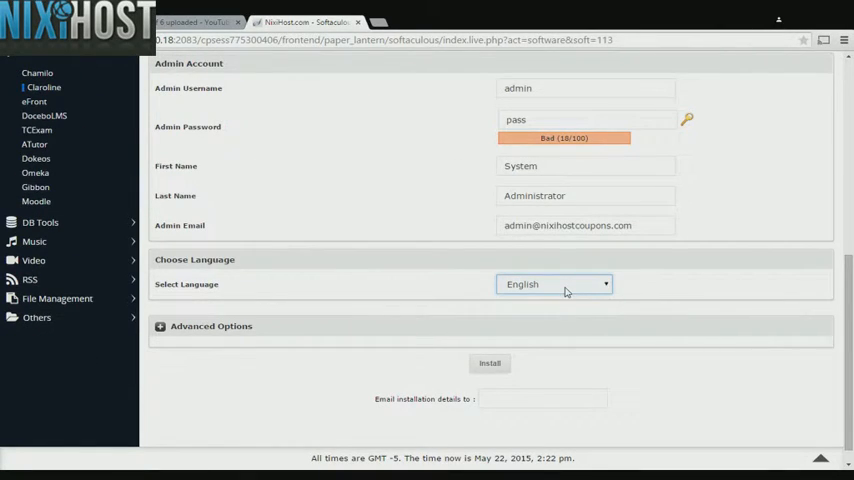
mouse_move(549, 290)
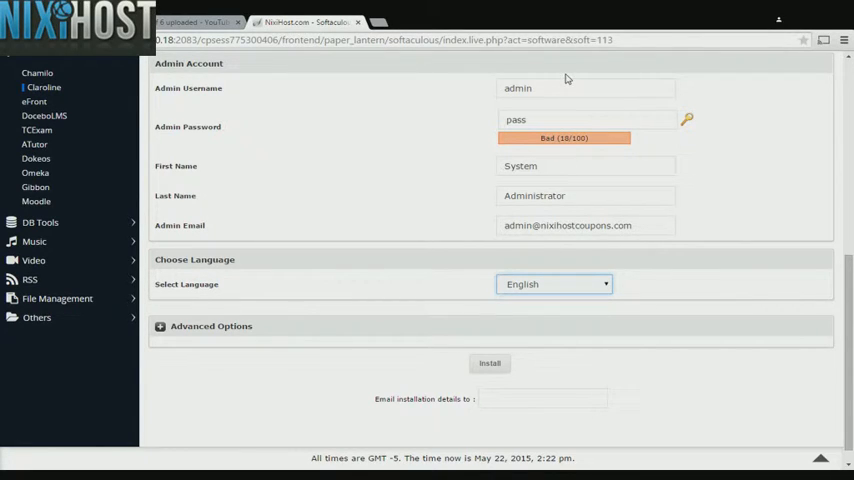
mouse_move(298, 277)
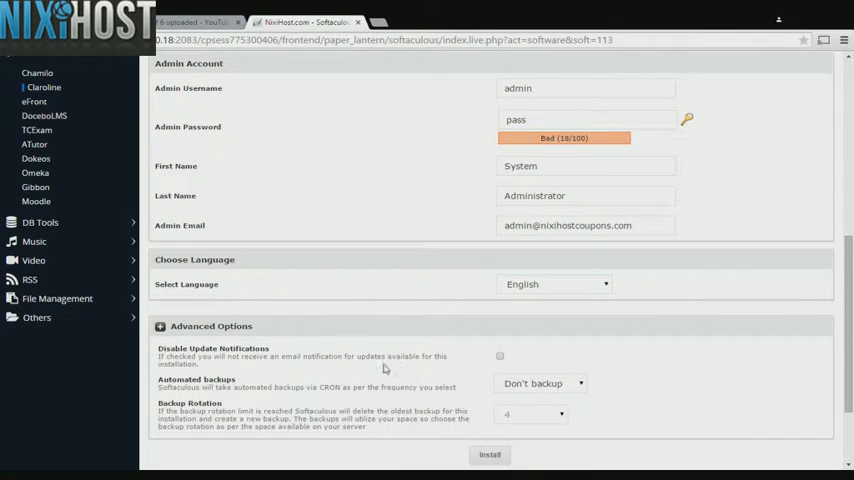
Step: Set automated backups to once a day and start the Claroline installation
scroll(down, 3)
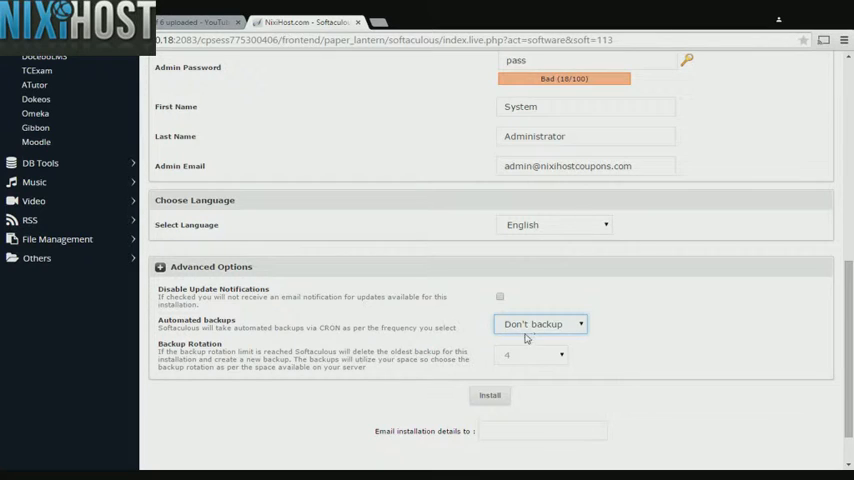
click(542, 323)
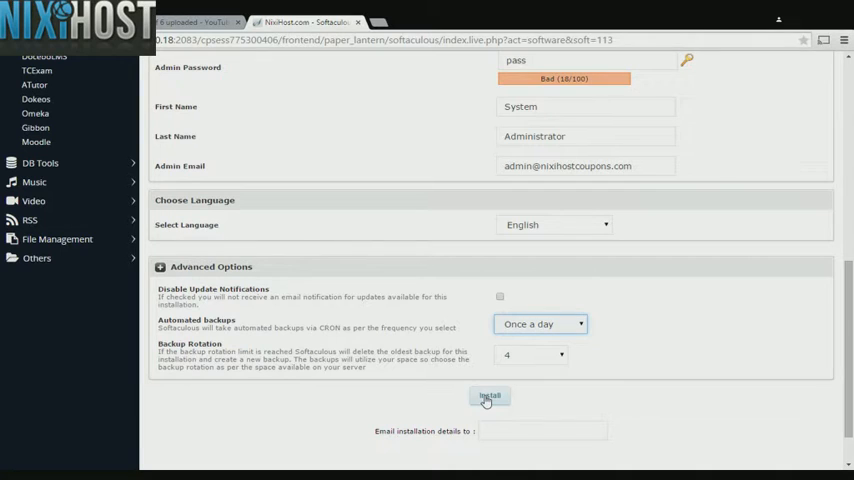
click(489, 396)
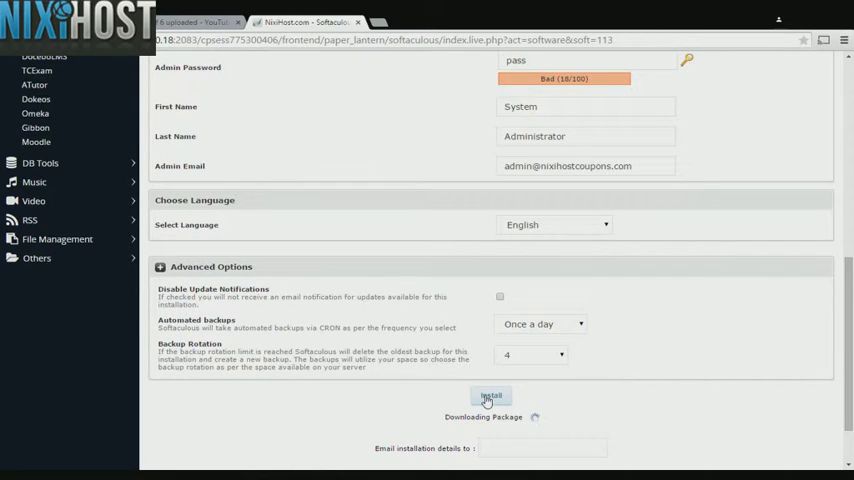